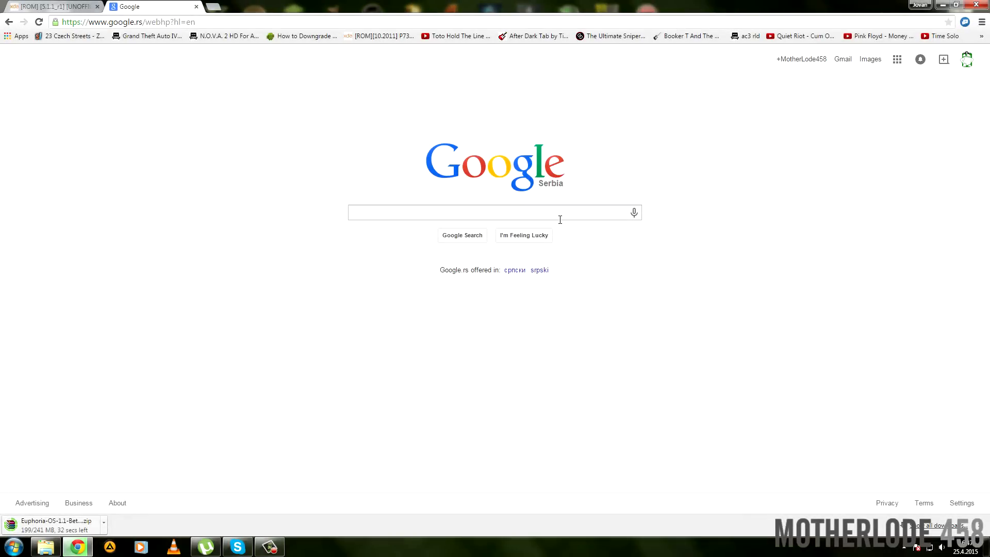
- Search Google for 'sony unlock bootloader' and open Sony's Unlock your boot loader page
text(sony u)
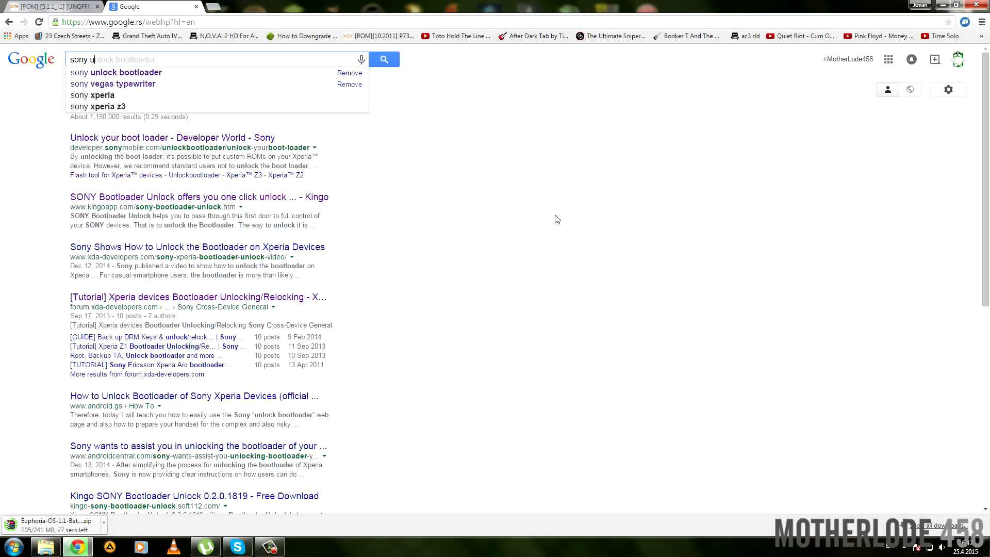
text(nlock bootloader)
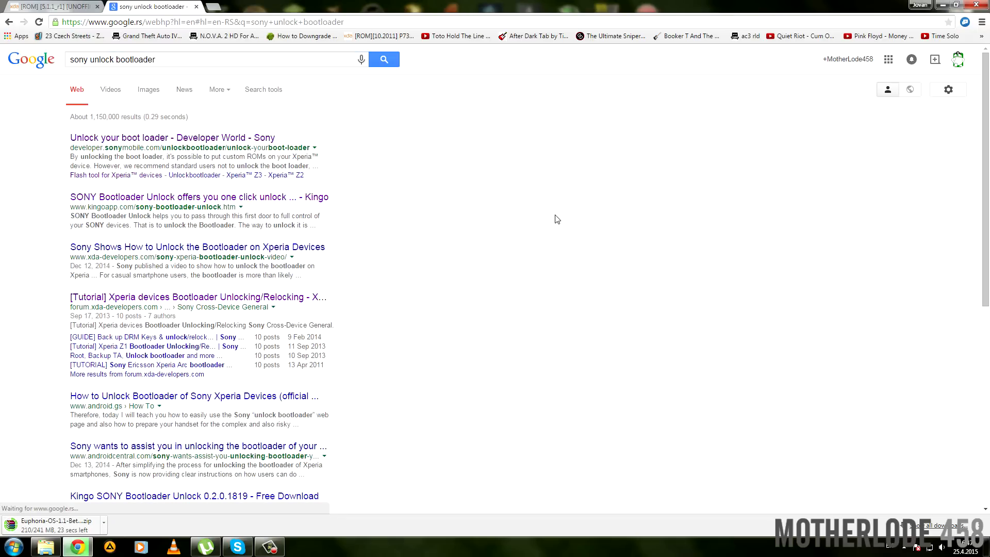
mouse_move(108, 141)
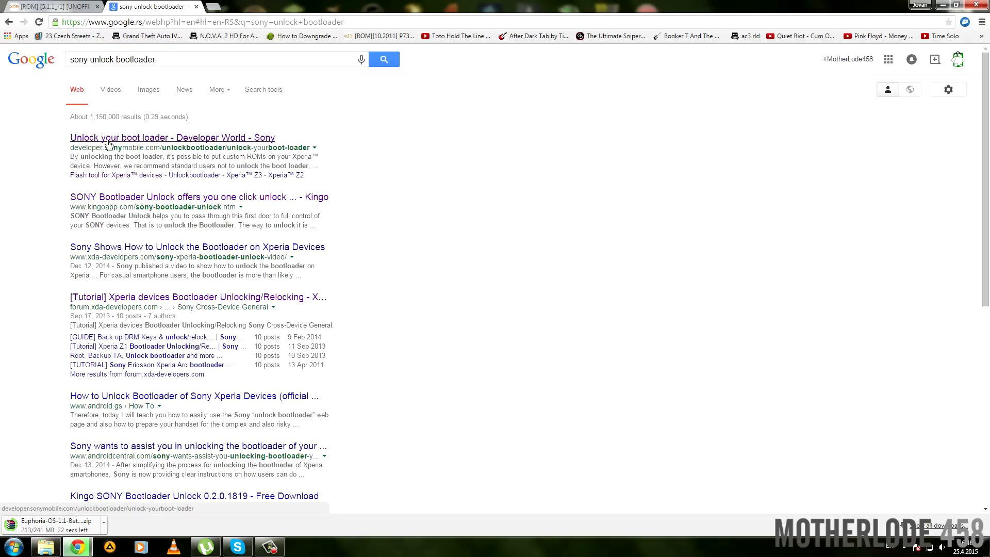
click(168, 137)
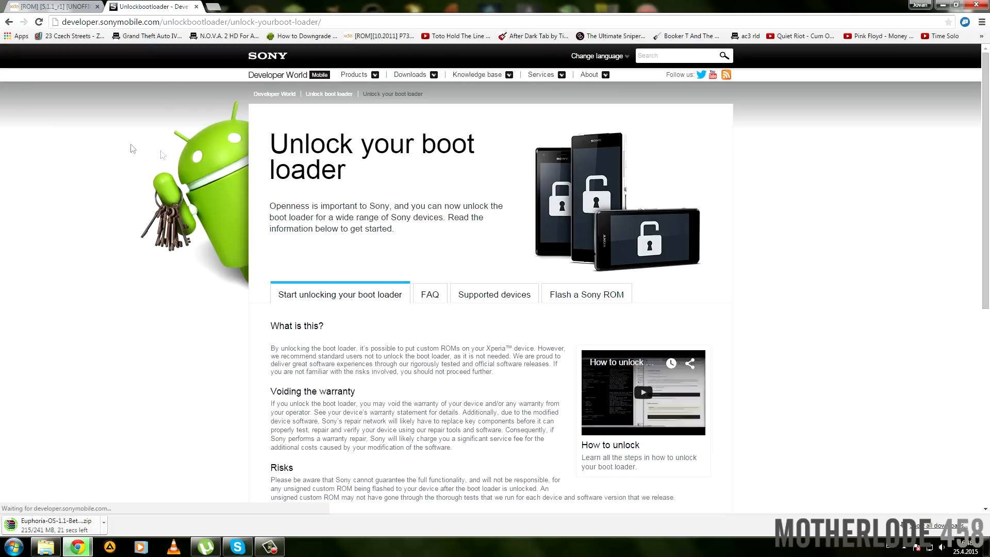
mouse_move(391, 245)
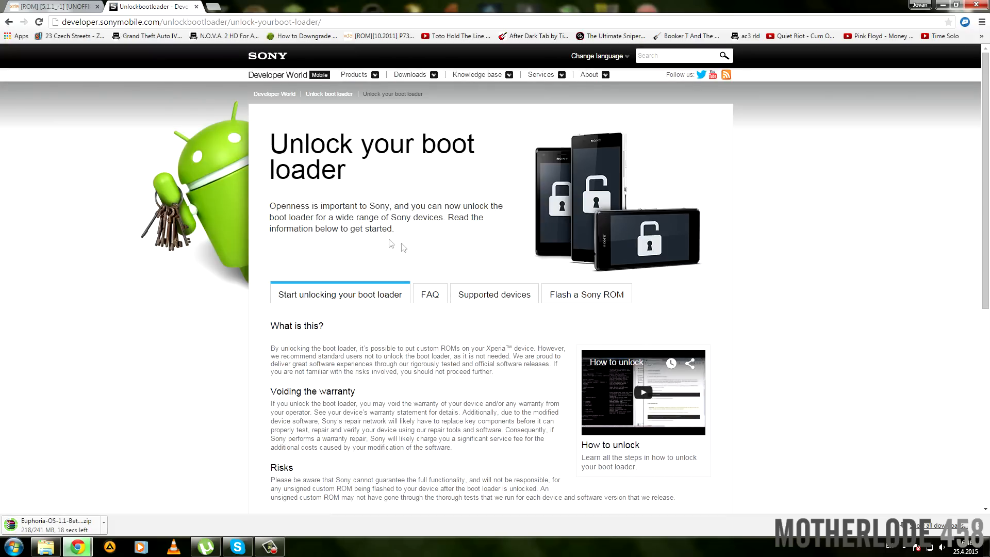
- Choose the phone model from the page's Select your device list
scroll(down, 3)
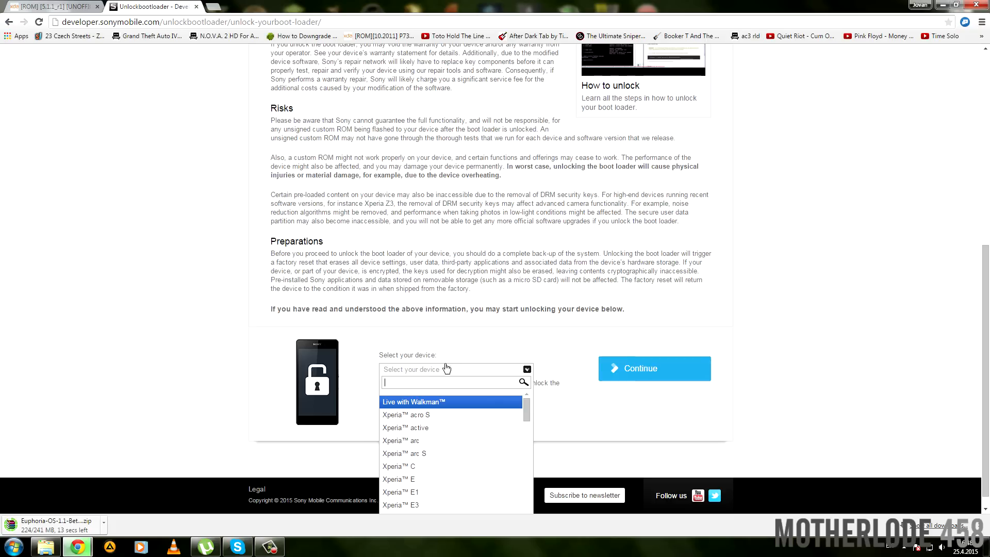
scroll(down, 3)
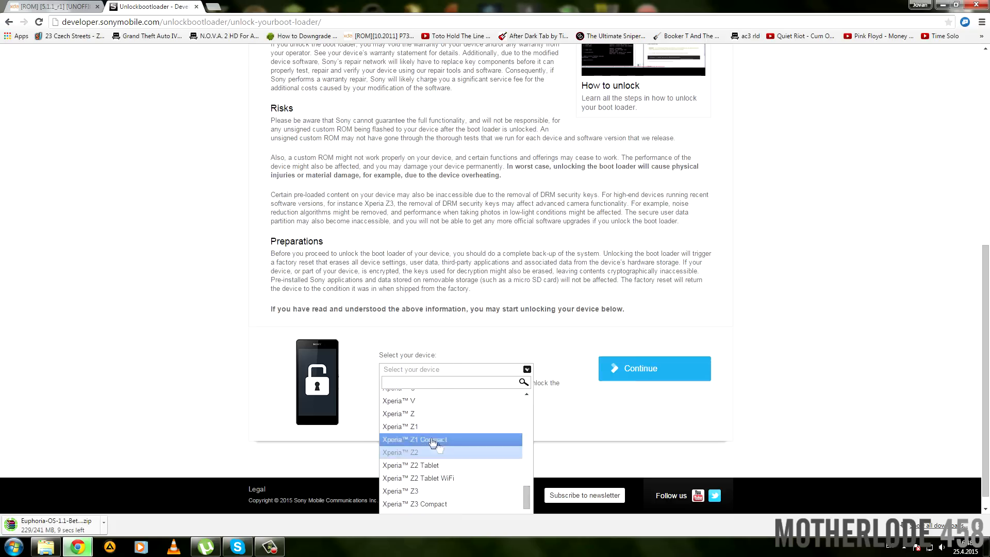
click(398, 413)
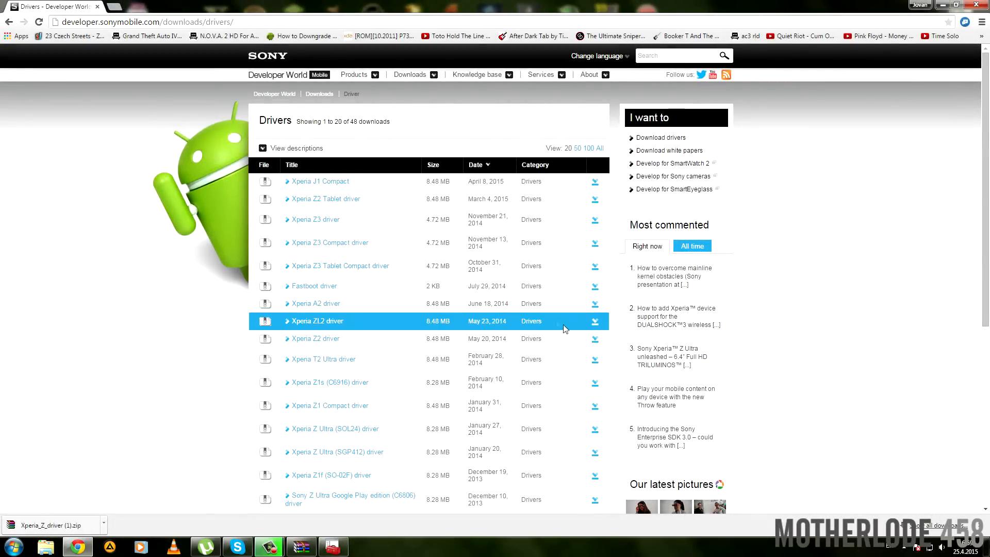
- Show page 2 of Sony's driver downloads list
scroll(down, 3)
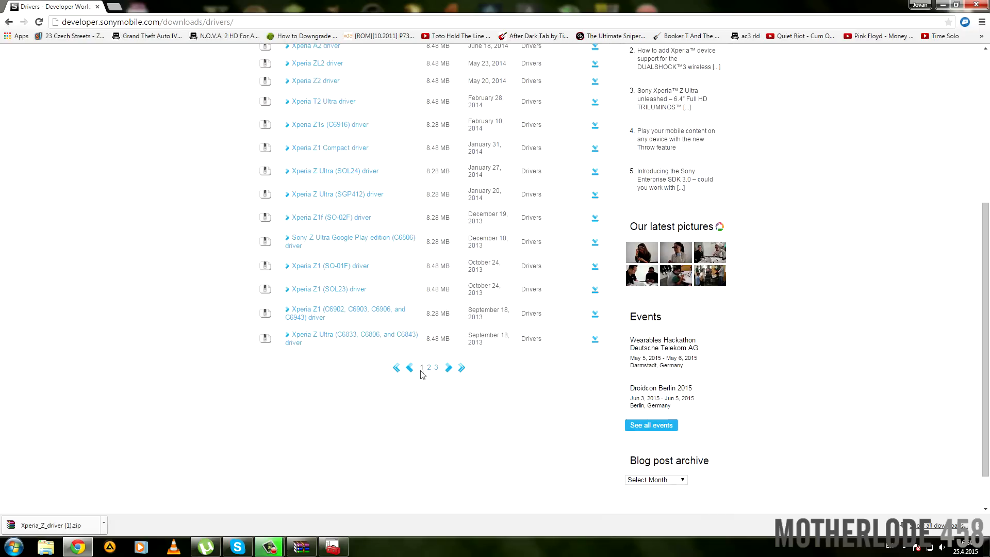
click(431, 367)
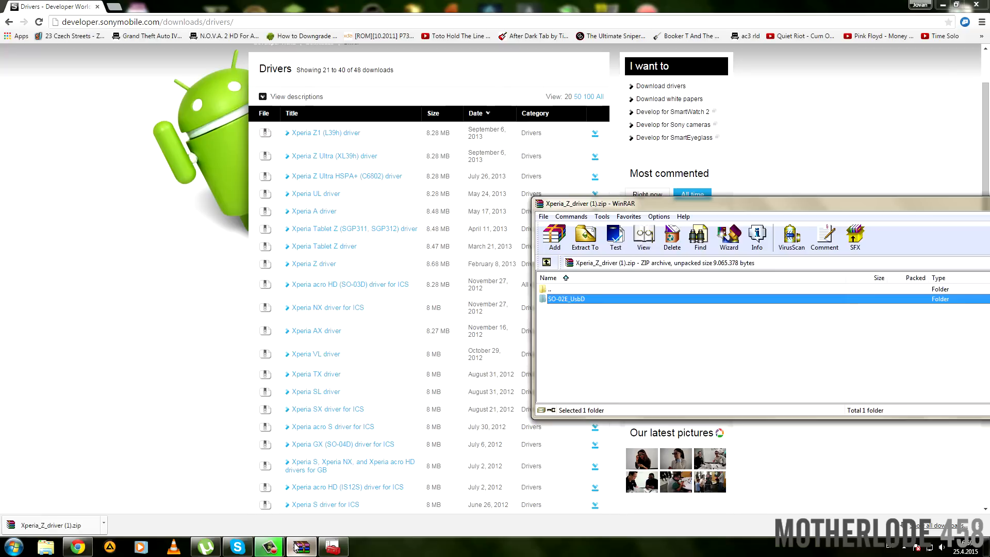
mouse_move(575, 304)
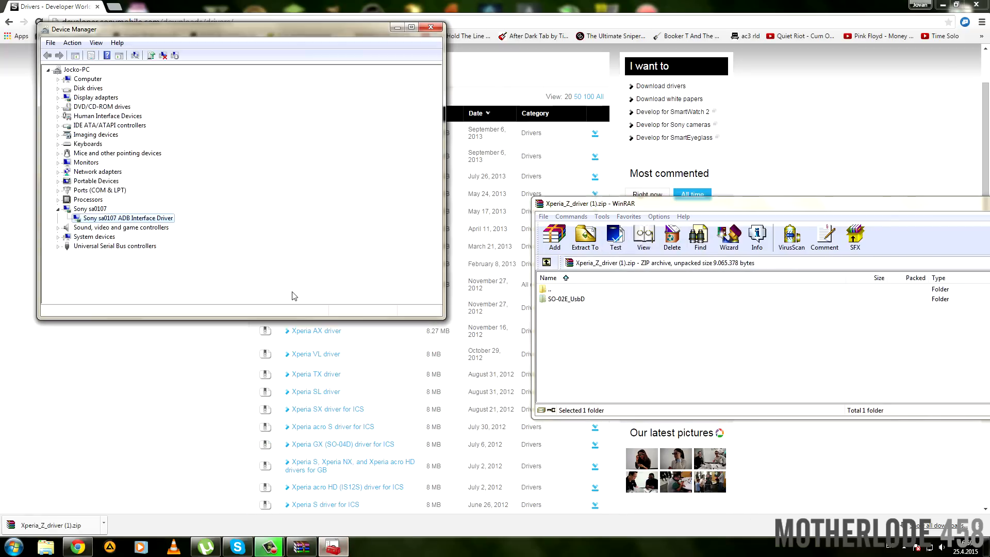
- Update the Sony sa0107 ADB Interface Driver from the SO-02E_UsbD folder; best driver already installed
drag(241, 29, 243, 52)
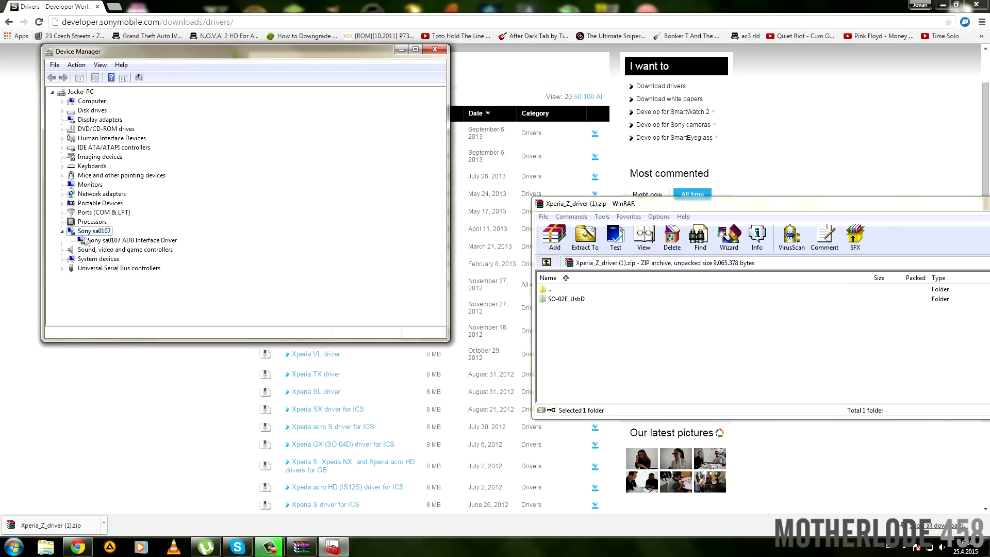
right_click(130, 240)
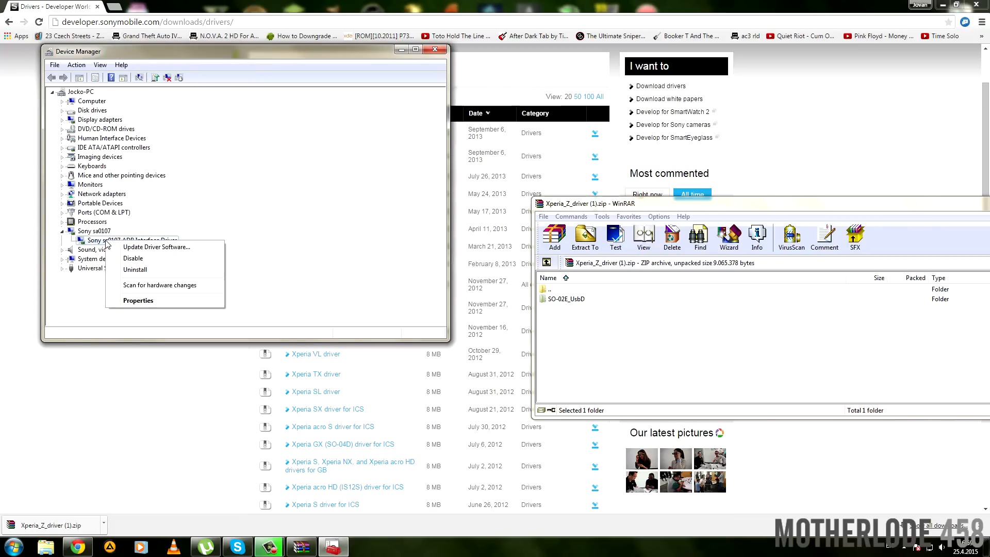
click(157, 247)
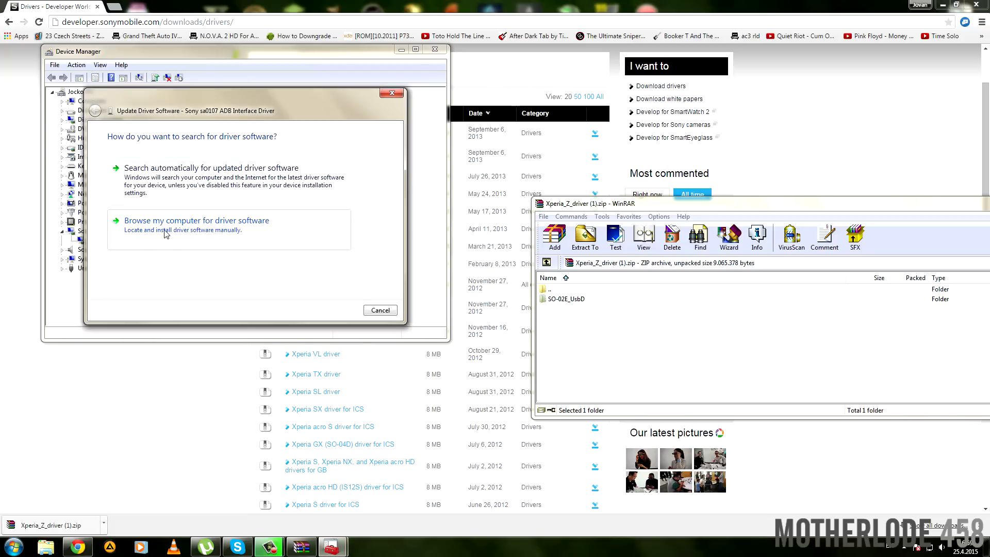
click(196, 221)
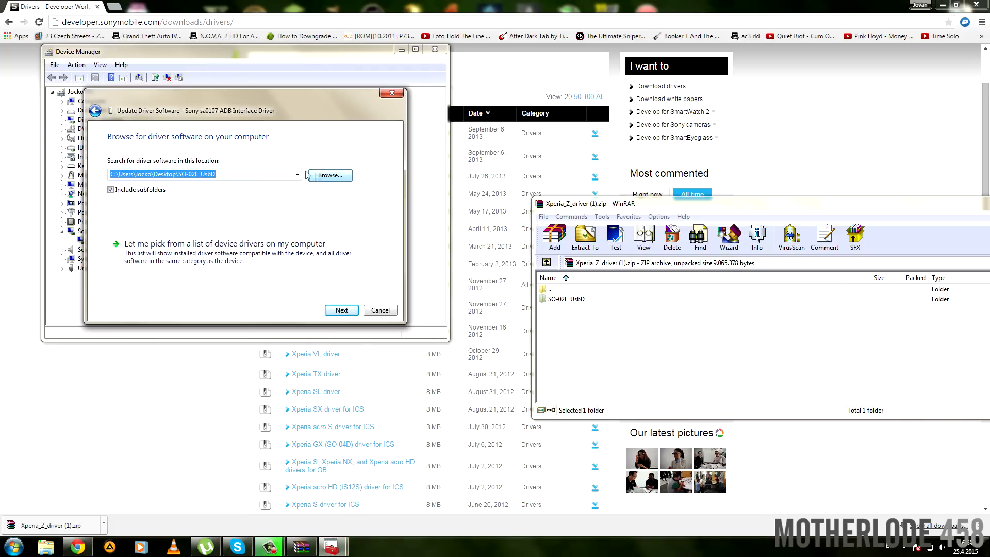
click(341, 310)
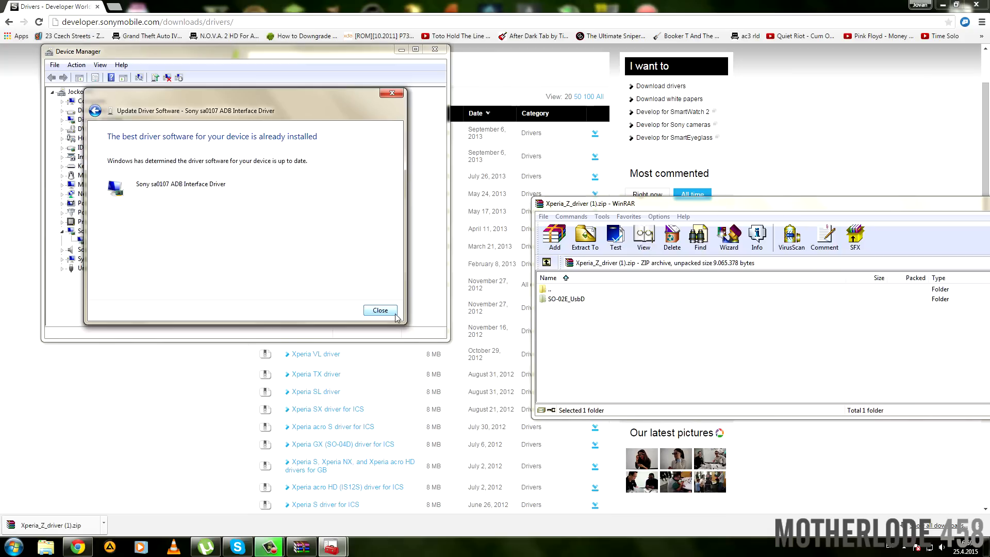
click(379, 310)
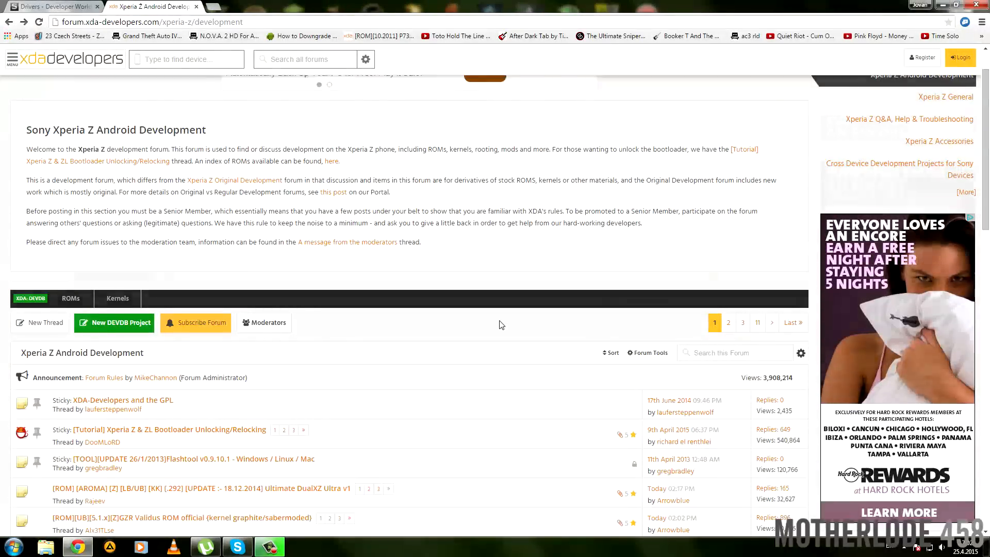
- Open the CyanogenMod 12.1 Unofficial nightlies thread and follow its Delta Gapps link
scroll(down, 3)
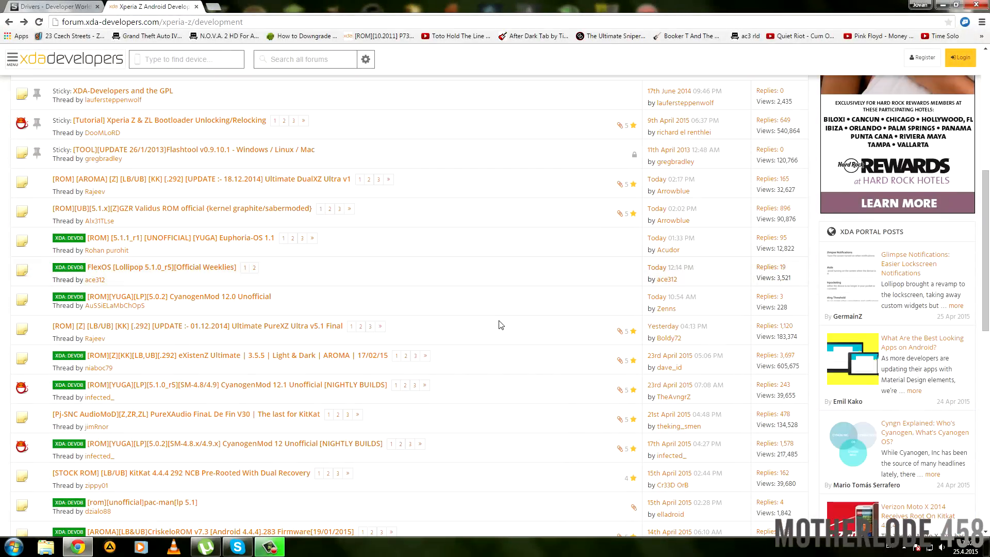
mouse_move(265, 388)
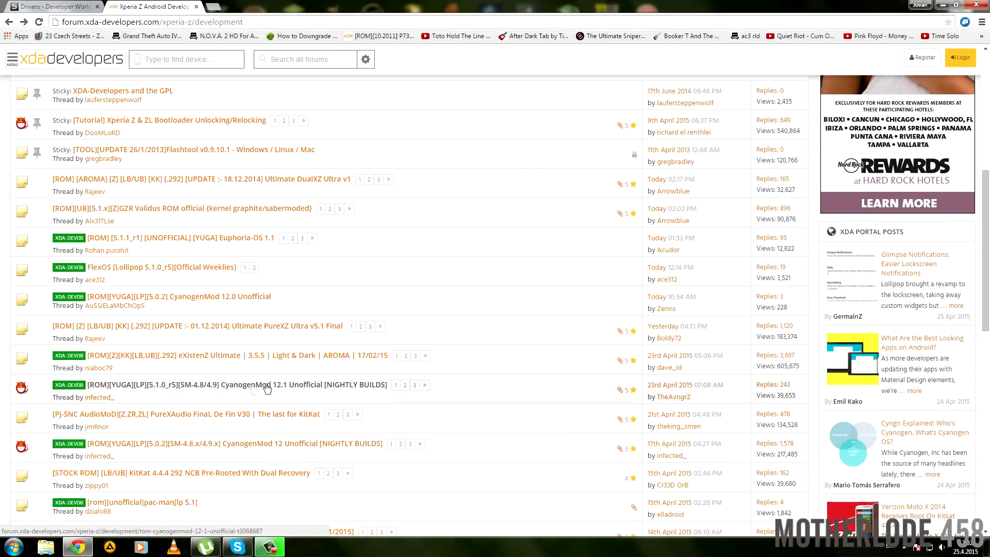
click(218, 384)
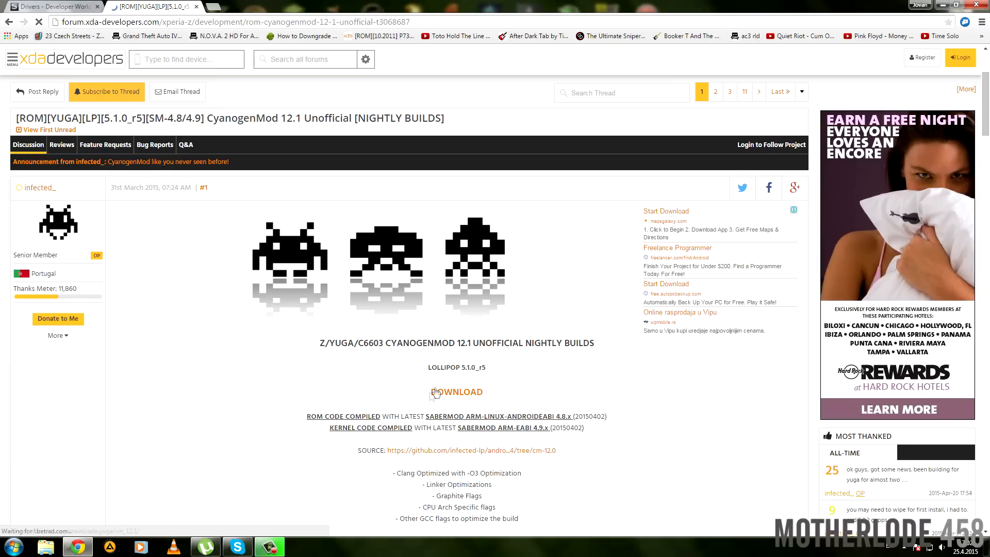
scroll(down, 3)
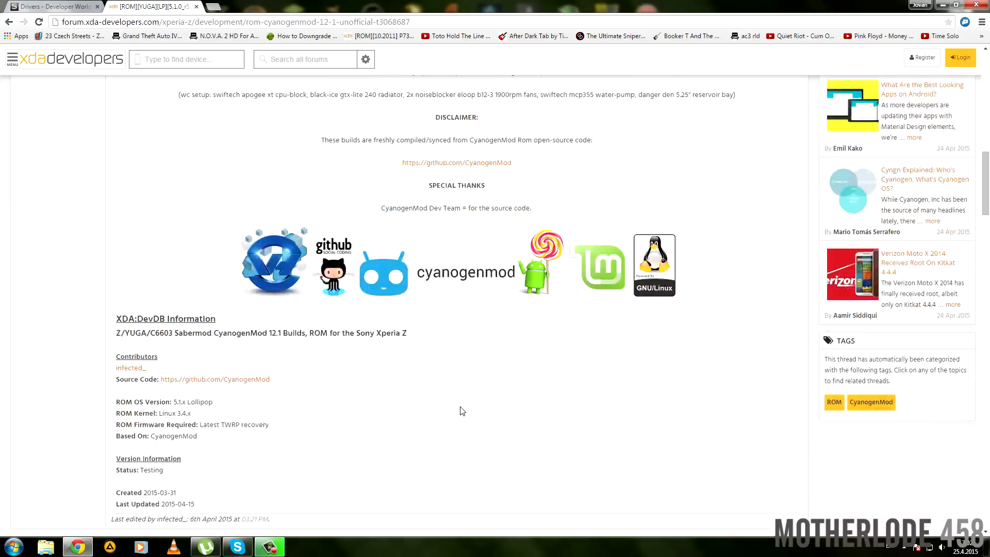
scroll(down, 3)
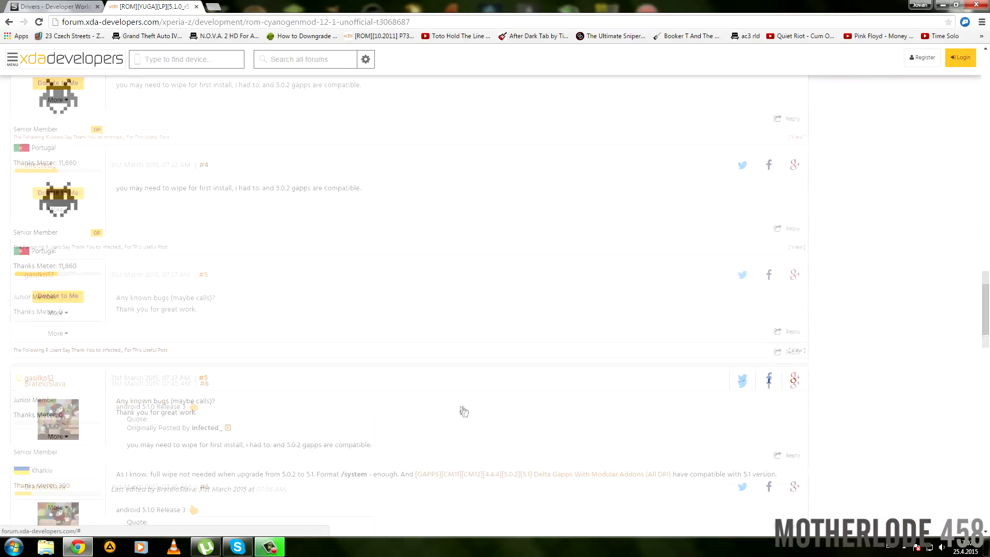
scroll(down, 3)
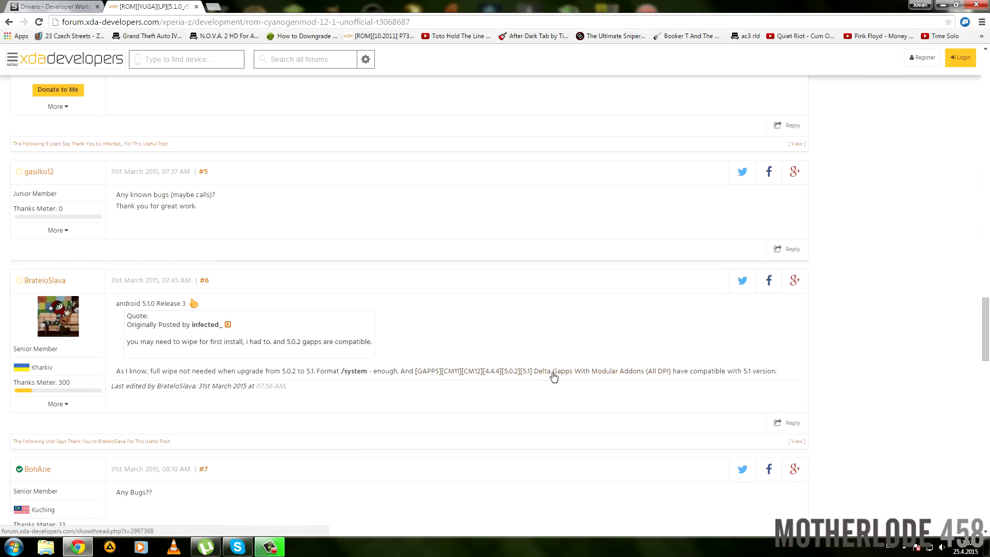
click(552, 371)
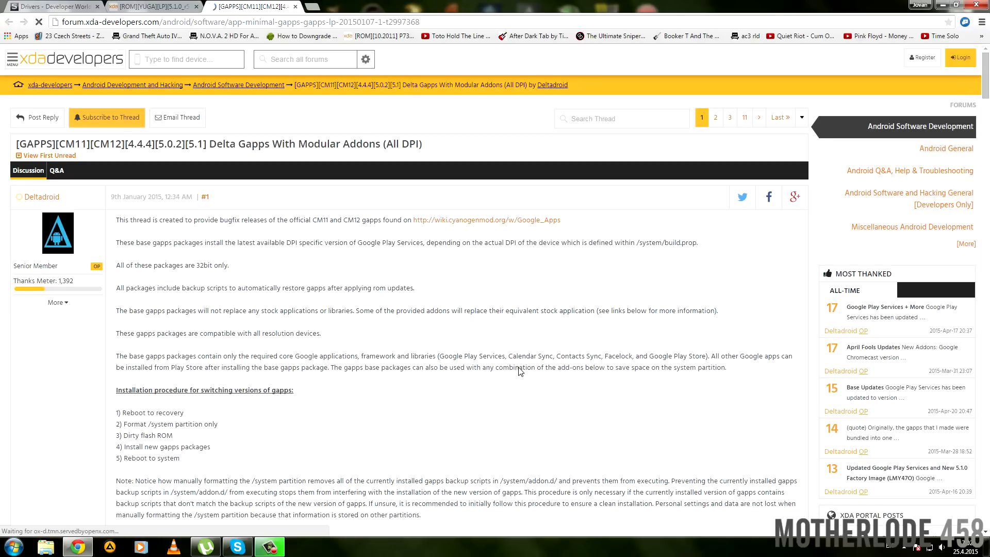
- Scroll the Delta Gapps thread down to the KitKat base package and addons downloads
scroll(down, 3)
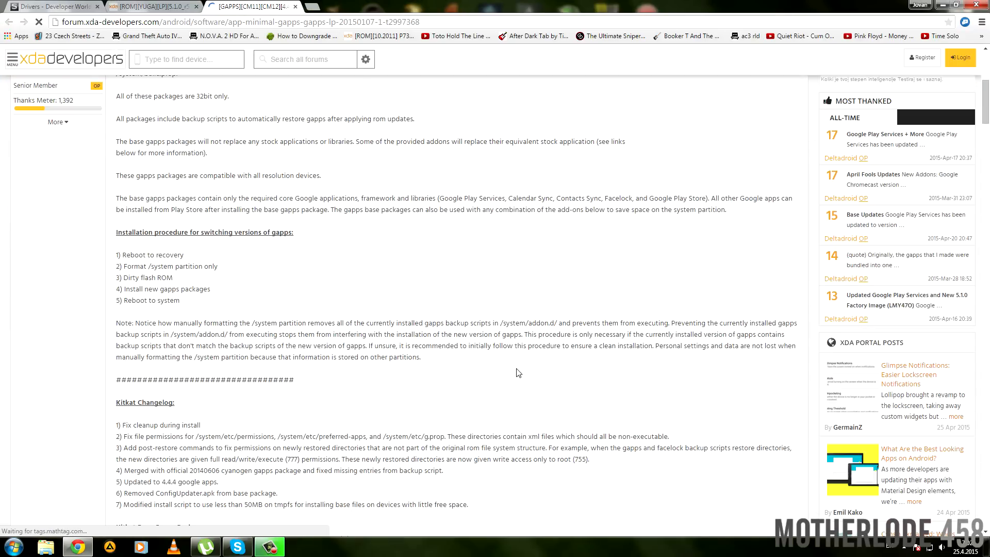
scroll(down, 3)
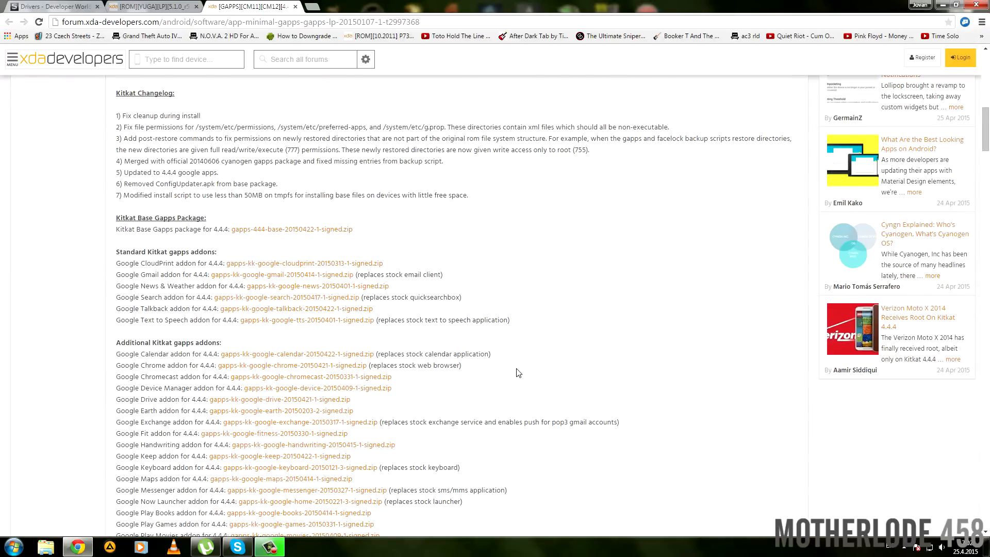
scroll(down, 3)
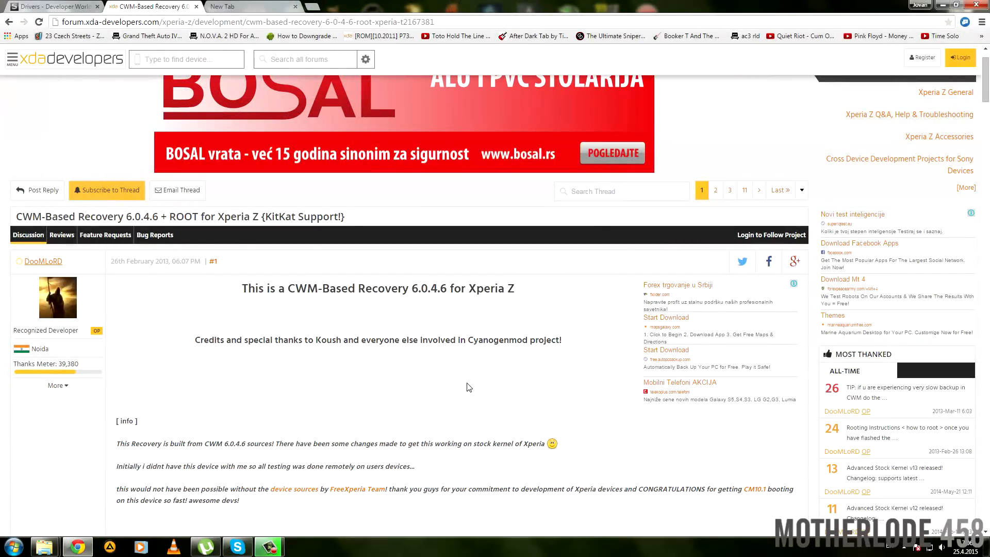
- Download Advanced Stock Kernel v13 from the CWM recovery thread and reach boot.img inside it
scroll(down, 3)
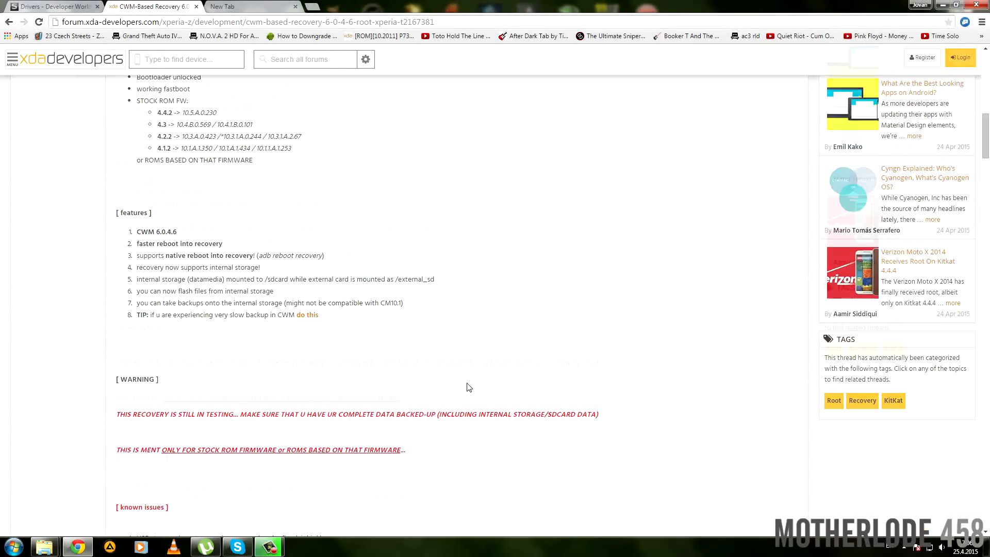
scroll(down, 3)
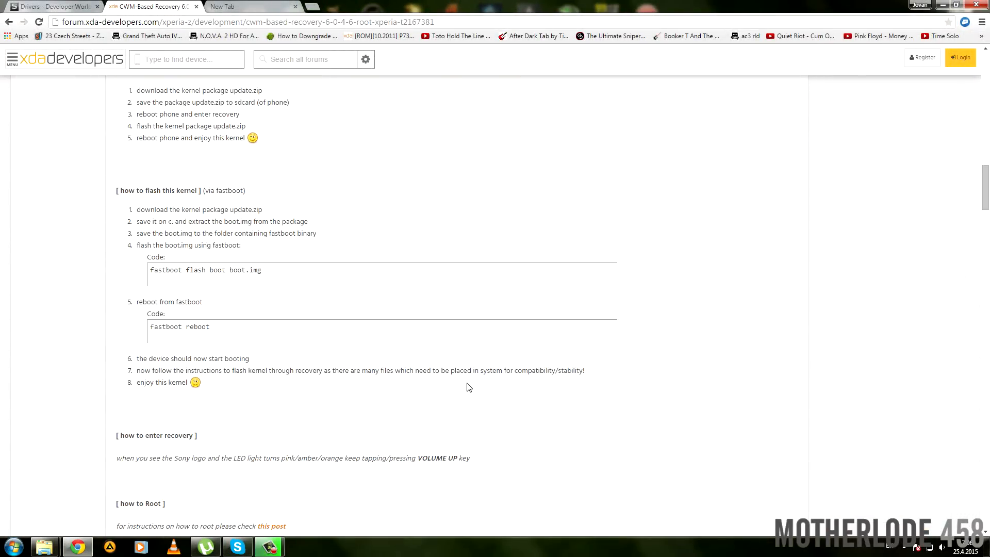
scroll(down, 3)
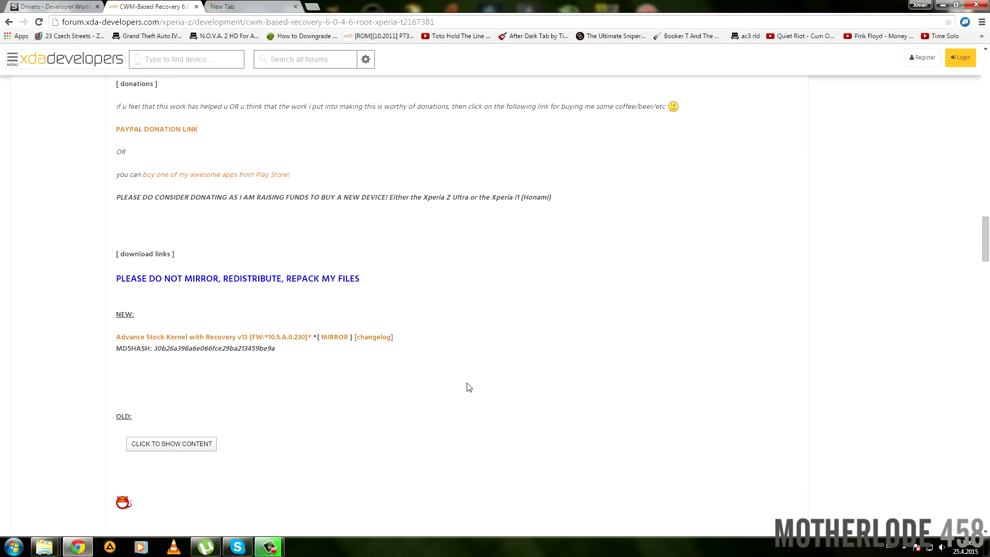
mouse_move(335, 337)
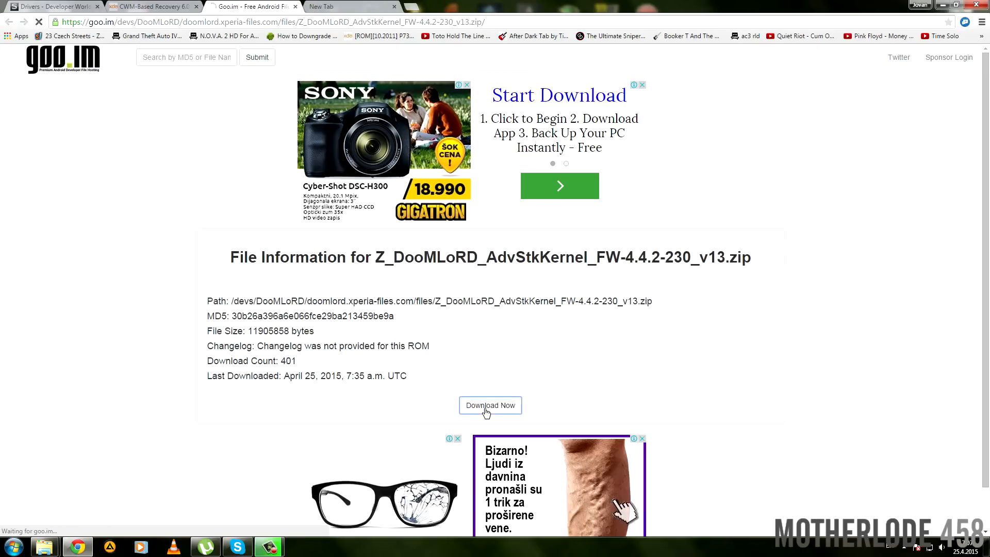
click(489, 405)
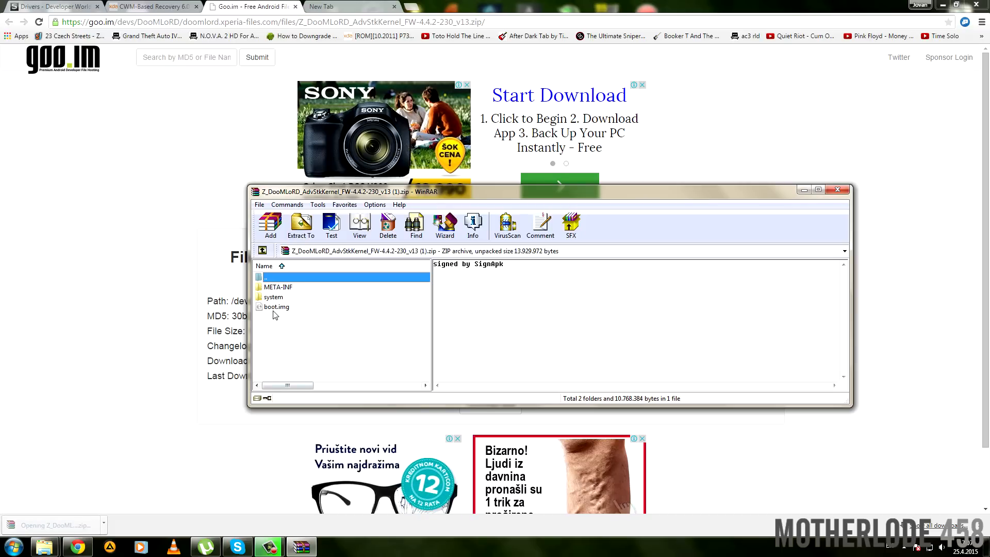
click(276, 307)
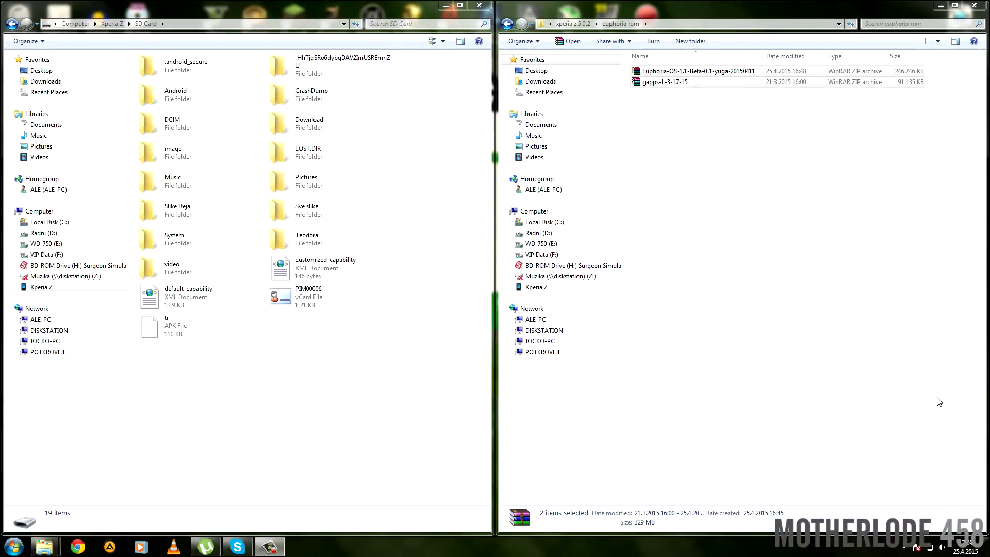
mouse_move(600, 371)
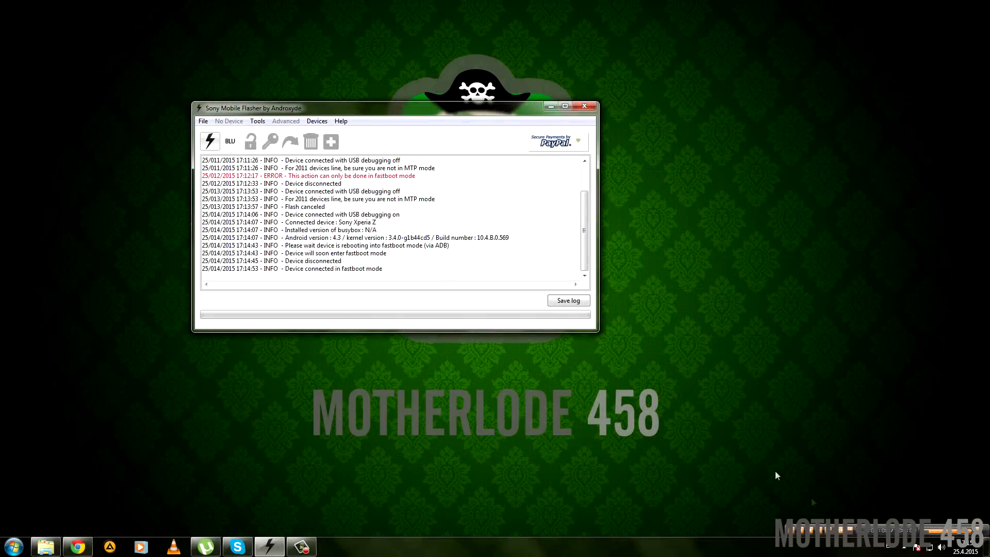
- Start a flash in Fastboot mode, bringing up the Fastboot Toolbox
click(209, 141)
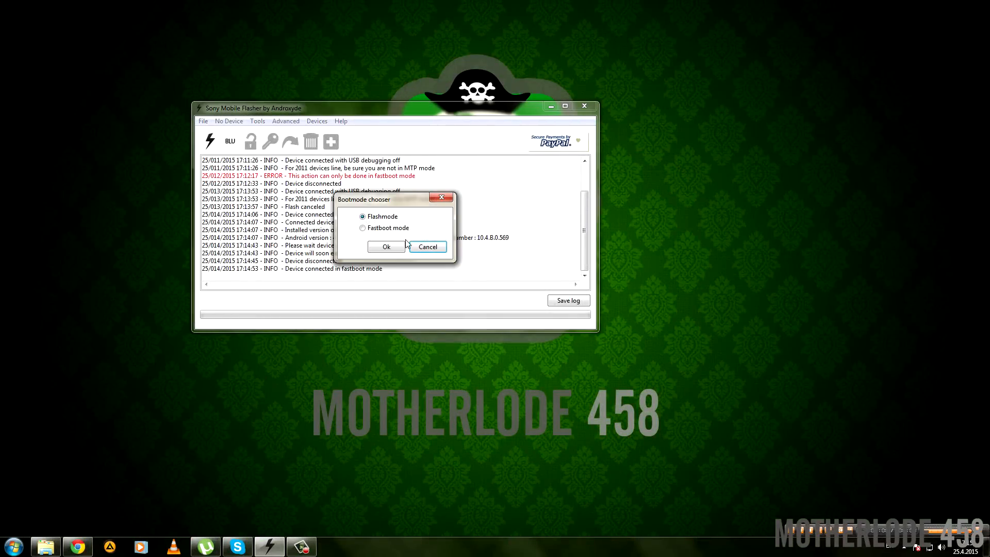
click(362, 228)
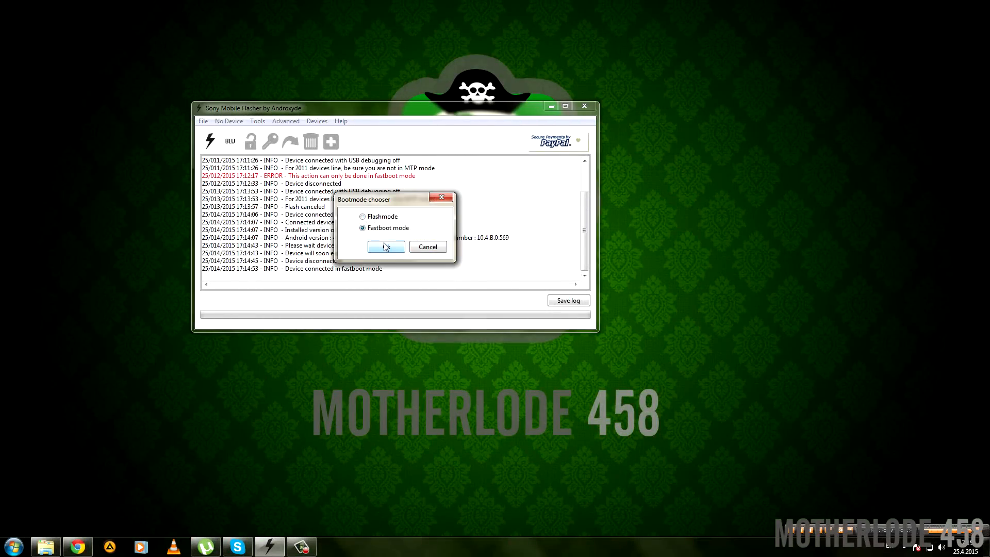
click(386, 247)
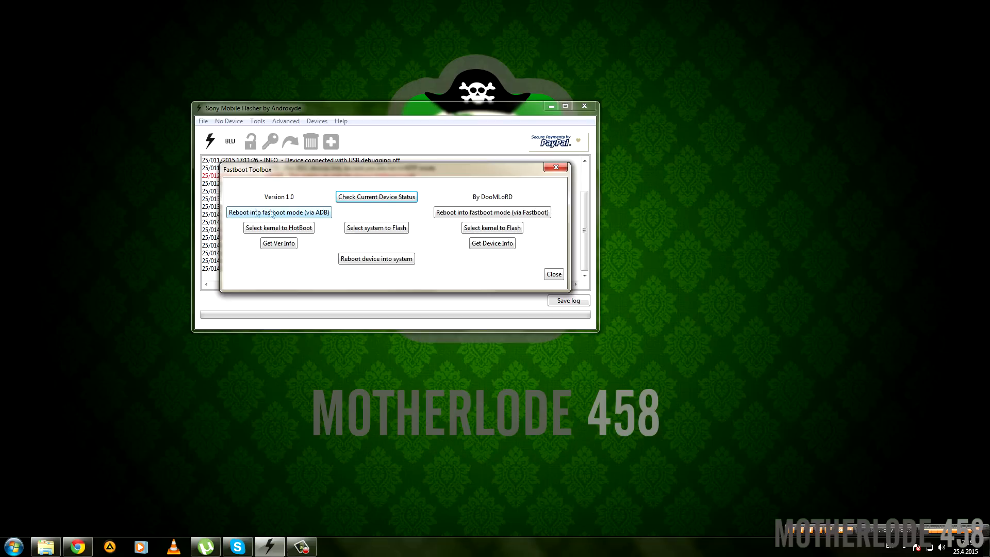
mouse_move(310, 219)
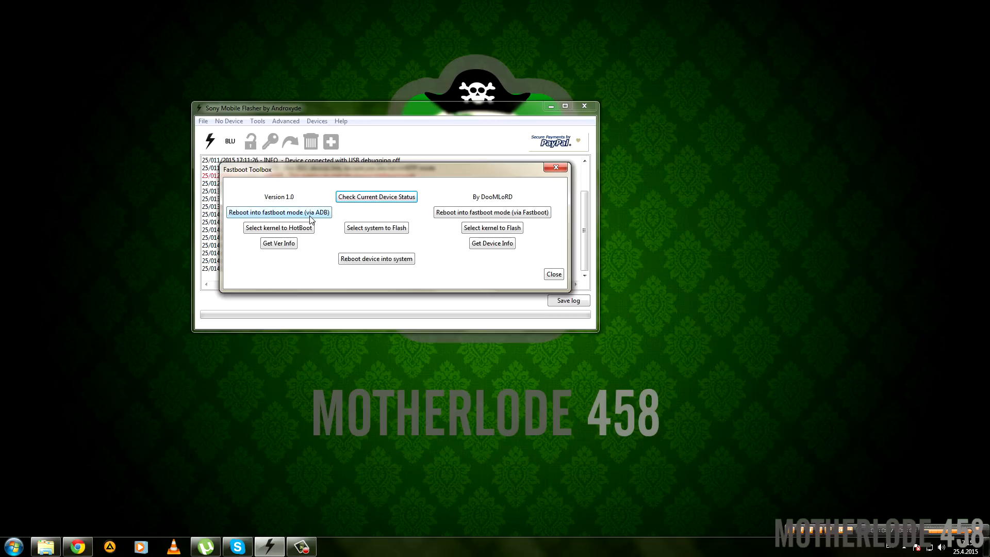
mouse_move(371, 217)
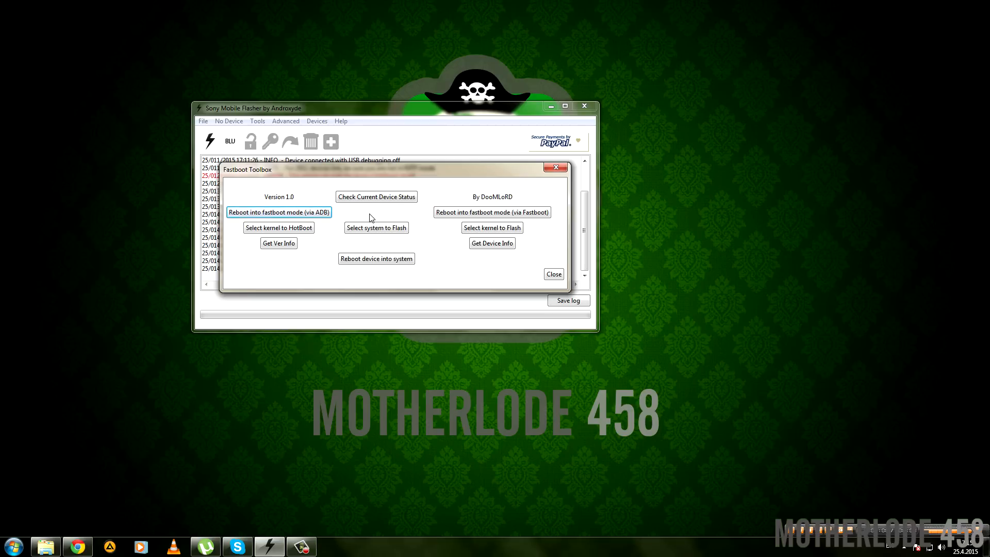
mouse_move(492, 227)
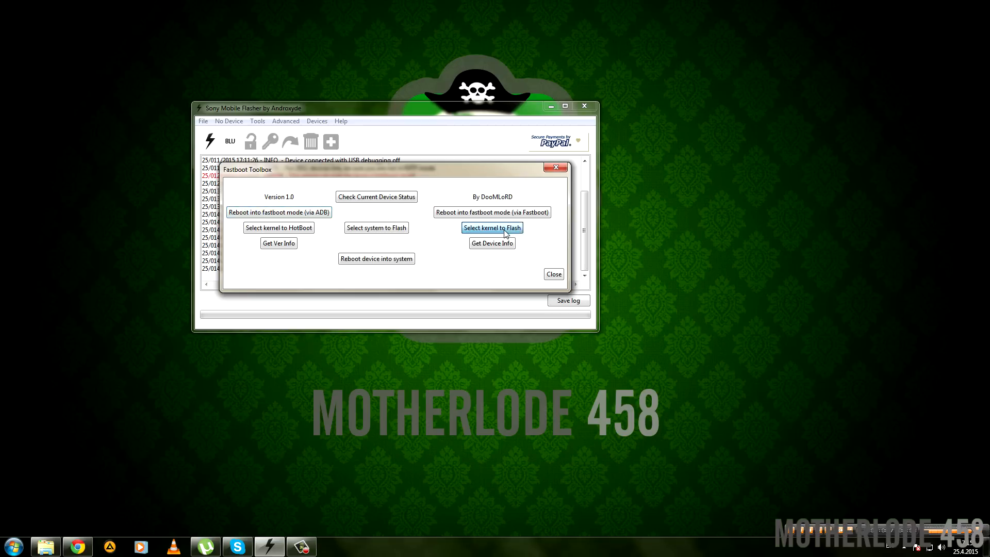
- Select boot.img as the kernel and flash it over fastboot
click(490, 227)
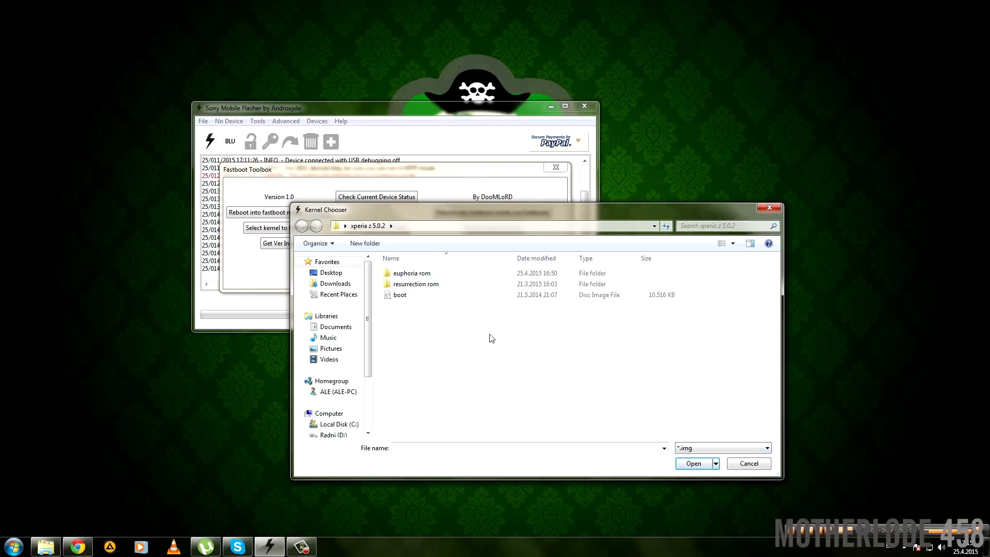
click(400, 293)
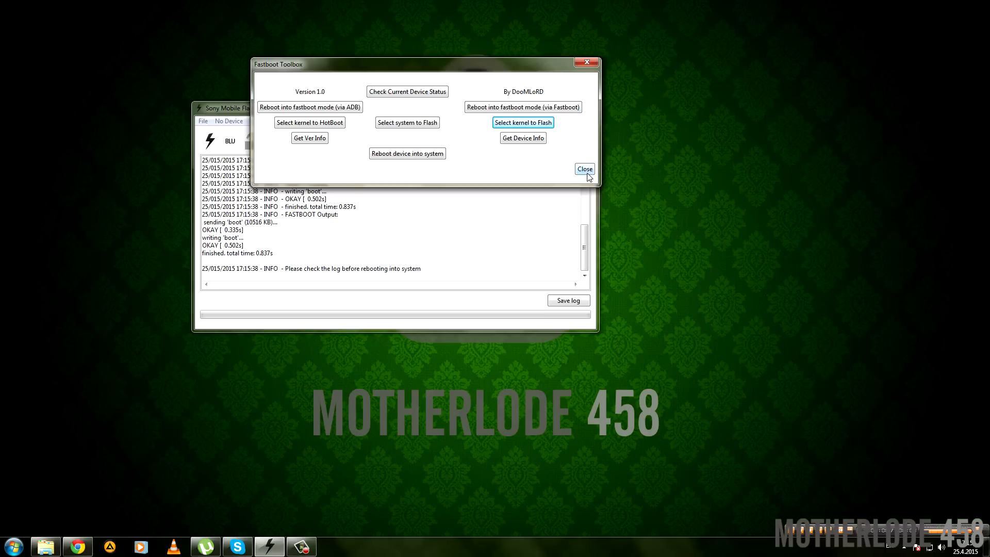
mouse_move(483, 170)
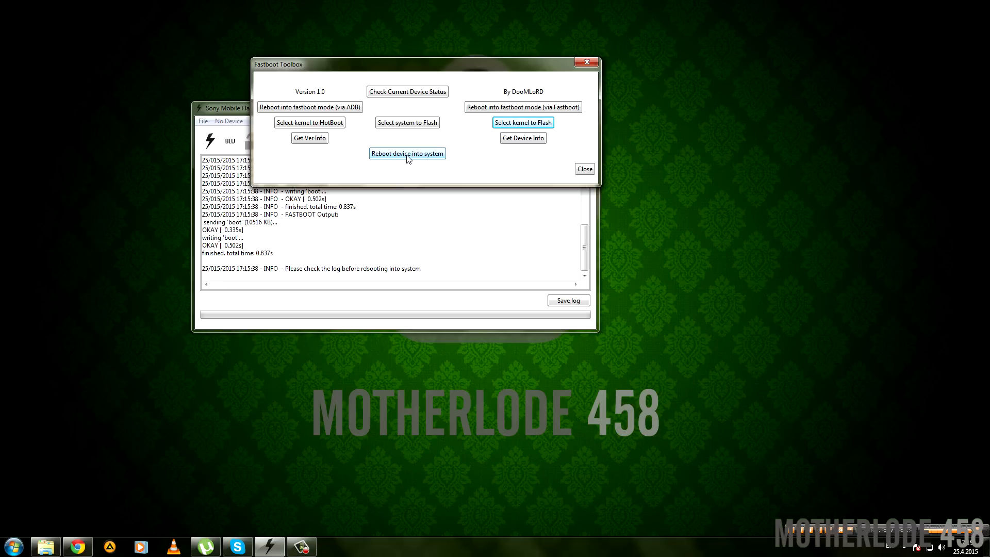
mouse_move(583, 168)
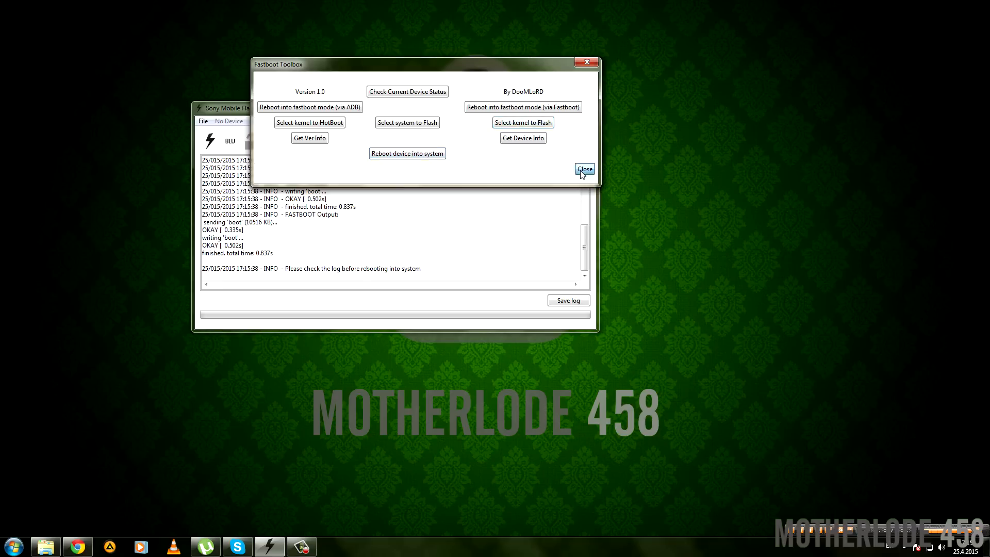